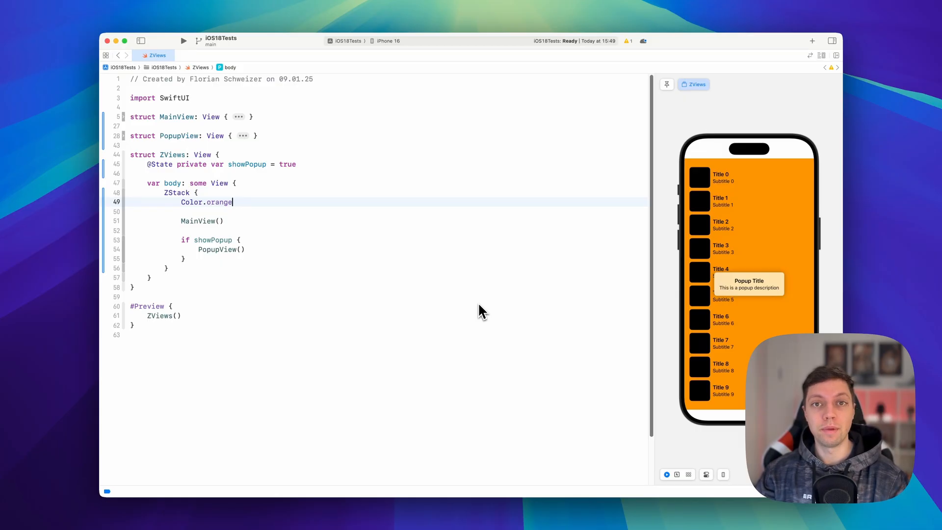
Delete the Color.orange line from the ZStack in ZViews' body.
double_click(205, 202)
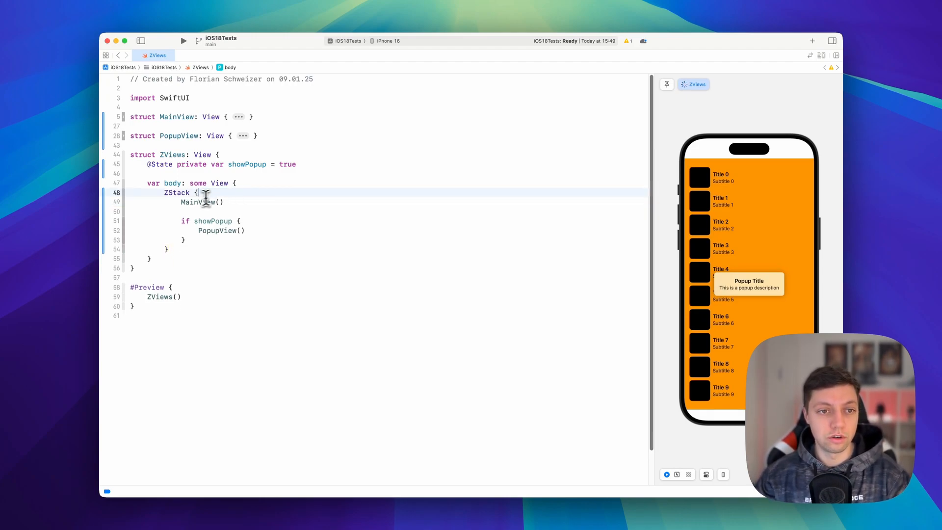
Strip the ZStack and popup condition, leaving MainView() with .background(.orange).
double_click(202, 202)
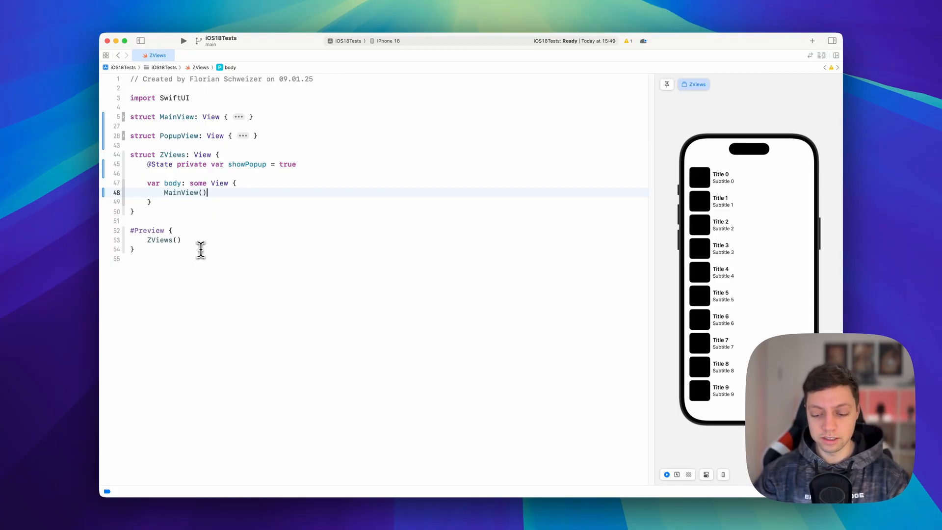
text(.background()
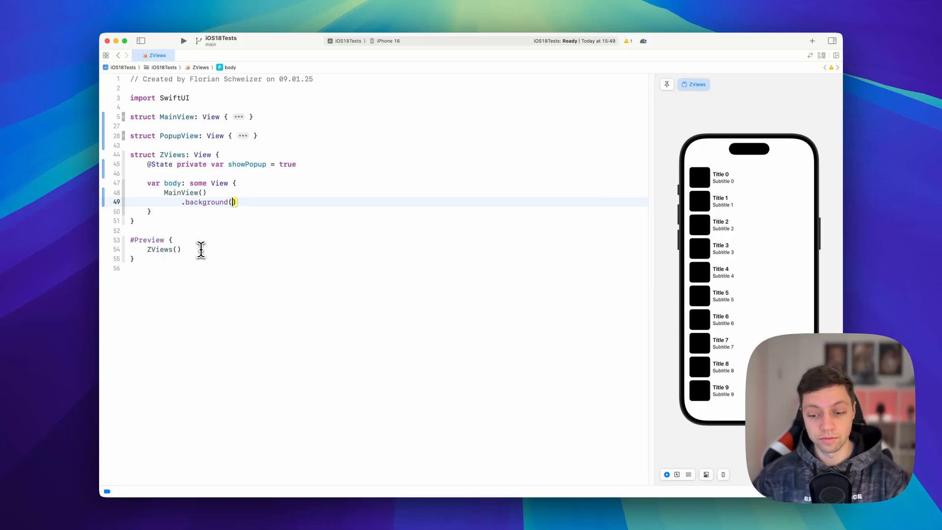
text(.orange)
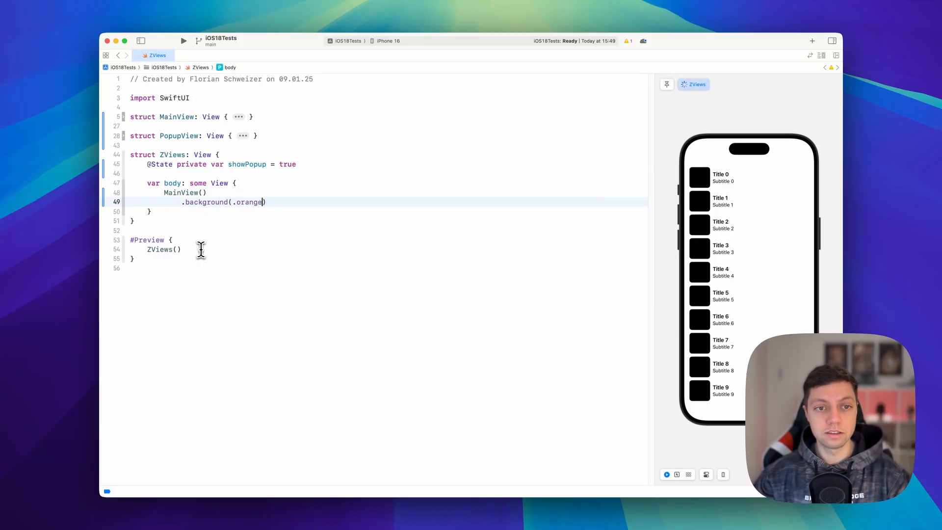
double_click(246, 201)
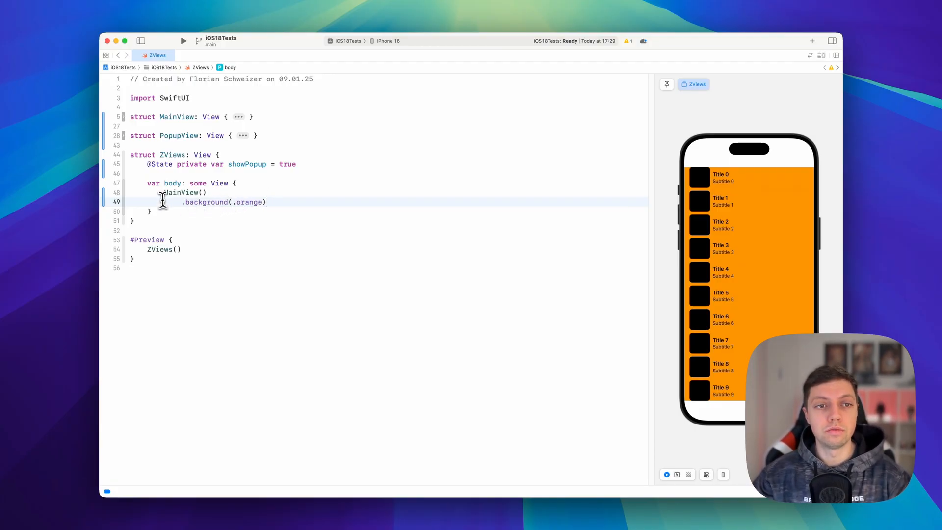
double_click(185, 192)
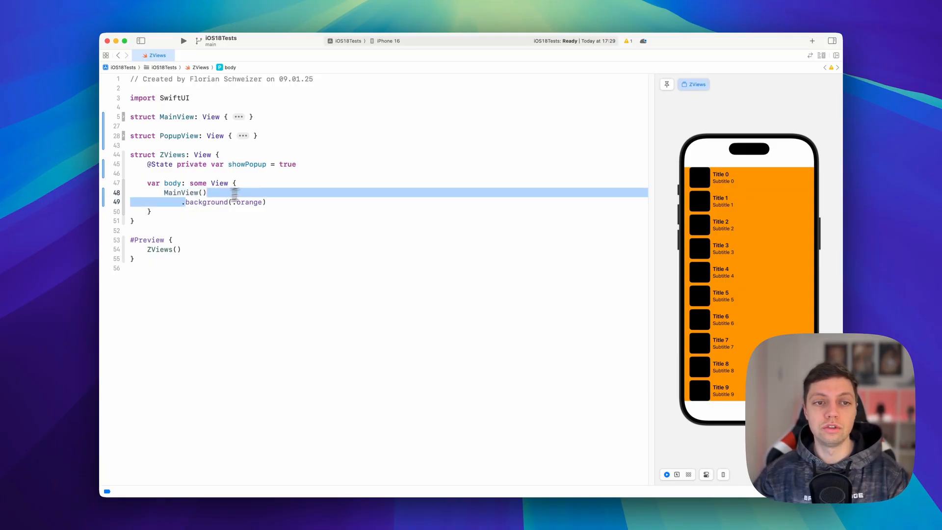
click(268, 202)
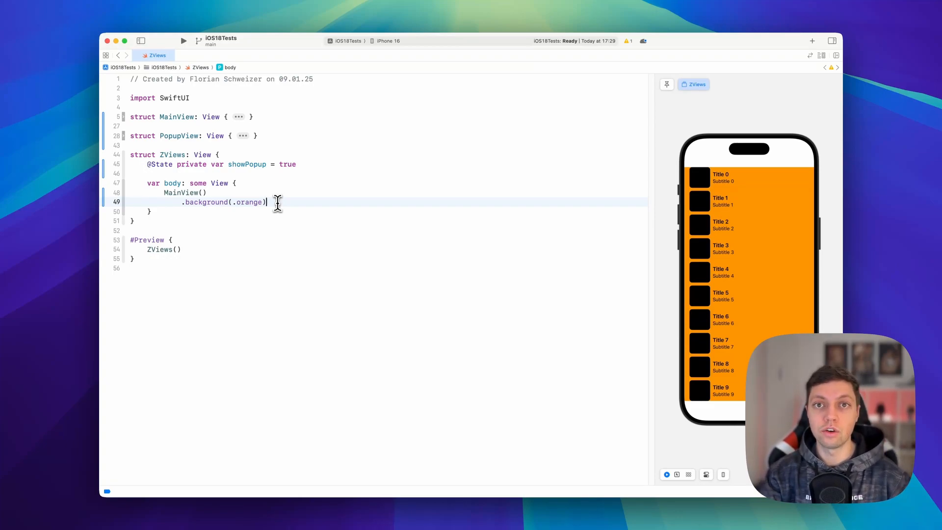
Add .overlay(alignment: .center) to MainView with PopupView() in its trailing closure.
key(enter)
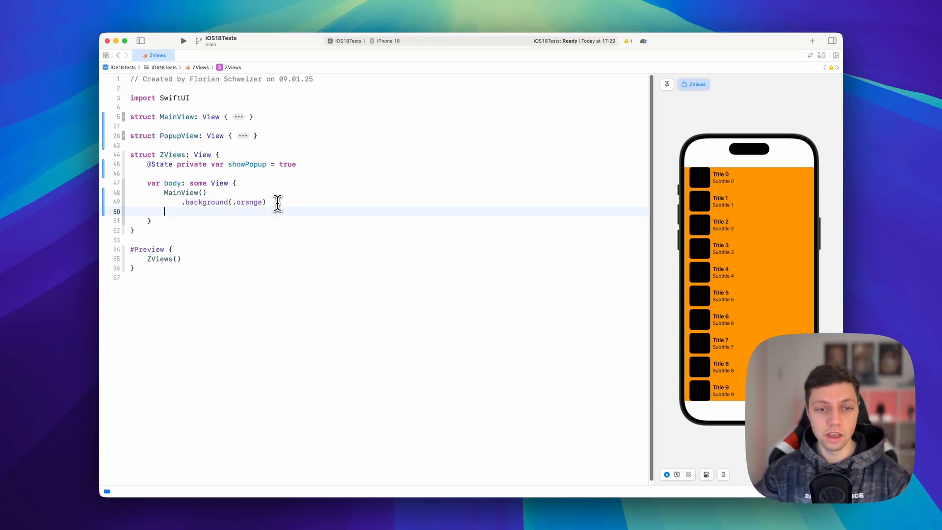
text(.ov)
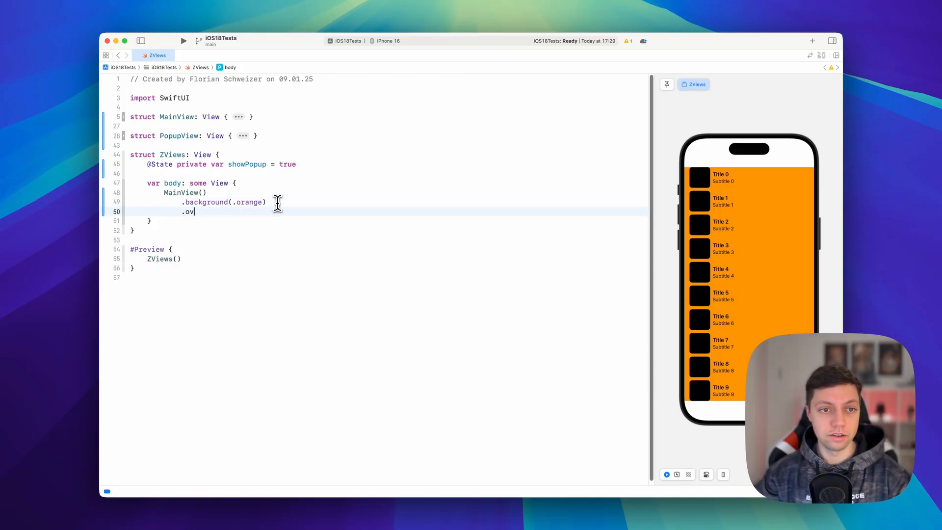
text(erlay()
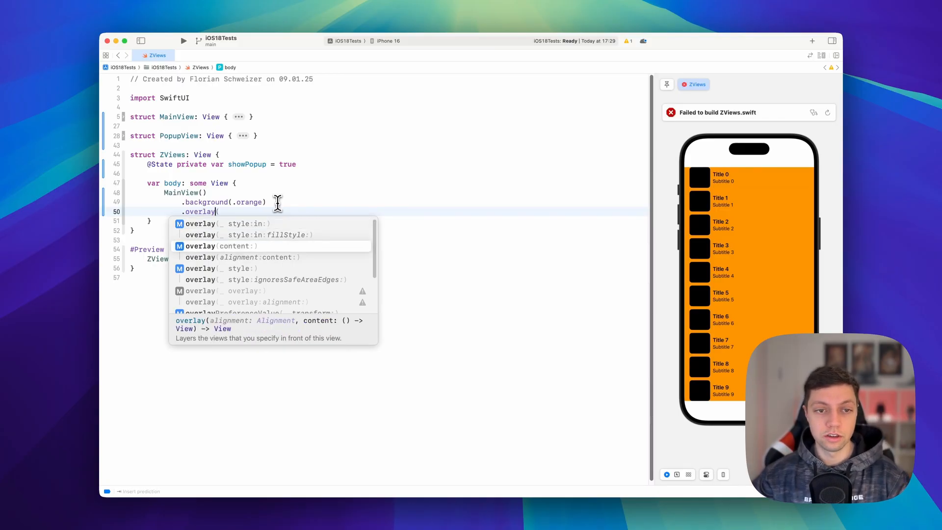
click(242, 257)
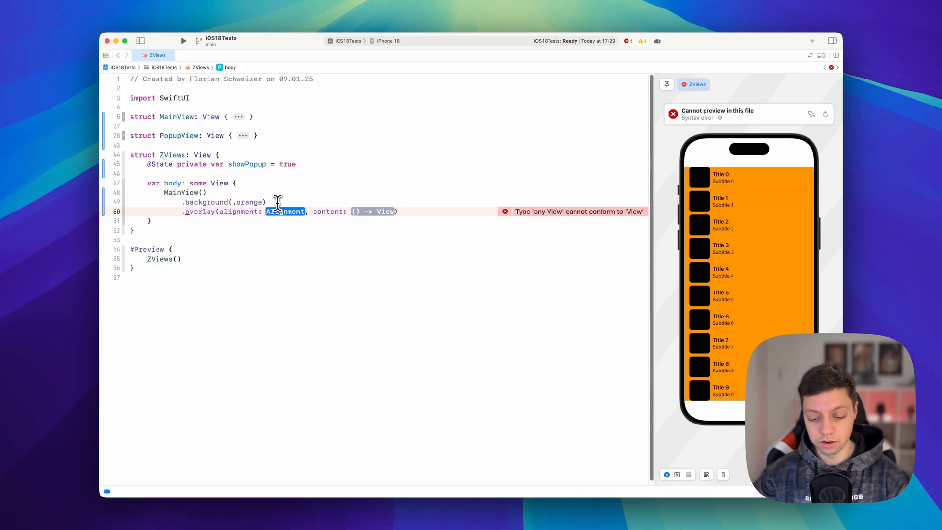
text(.center)
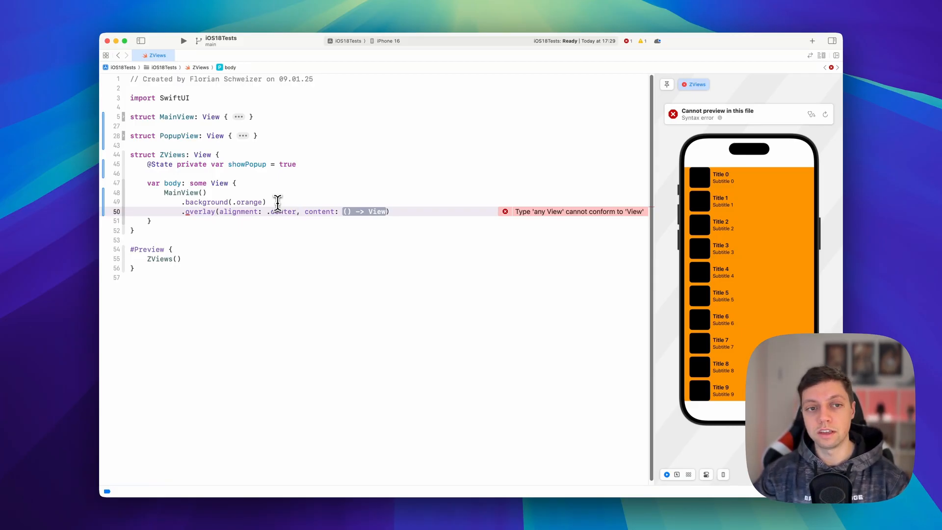
double_click(364, 211)
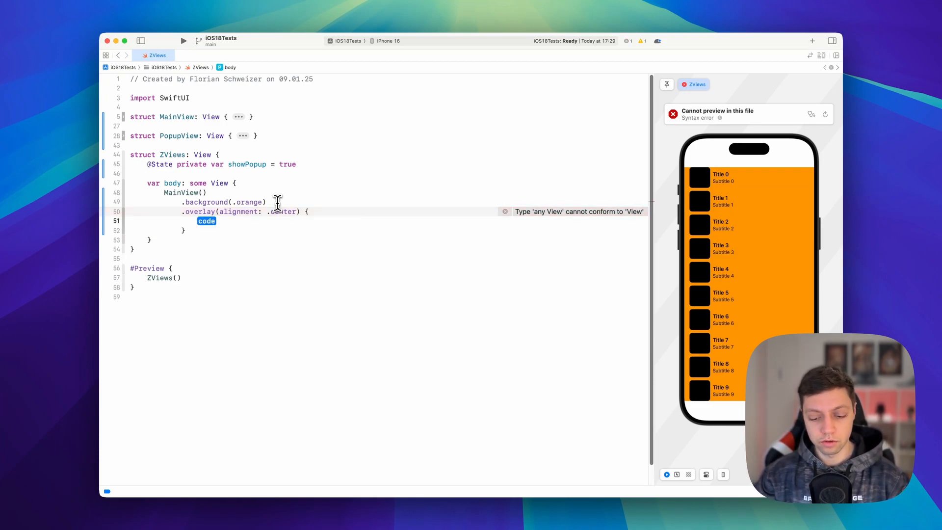
text(PopupView())
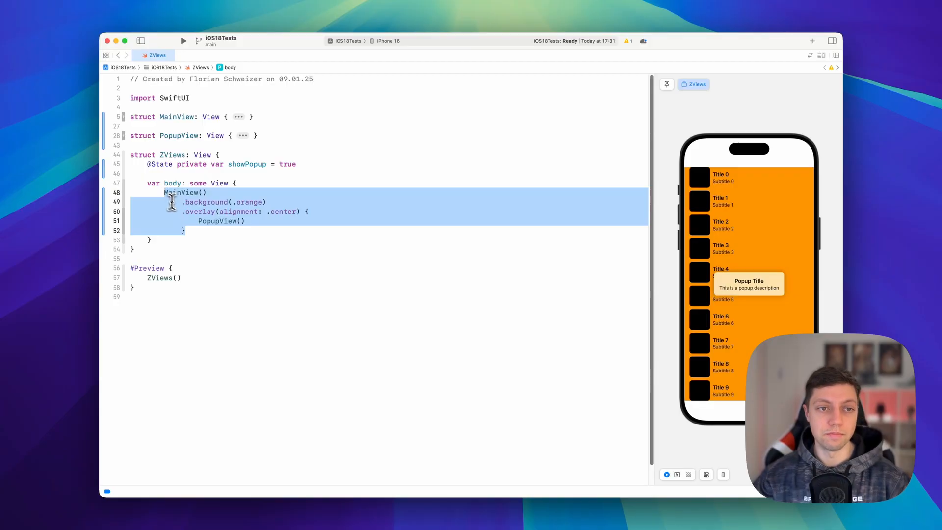
double_click(220, 222)
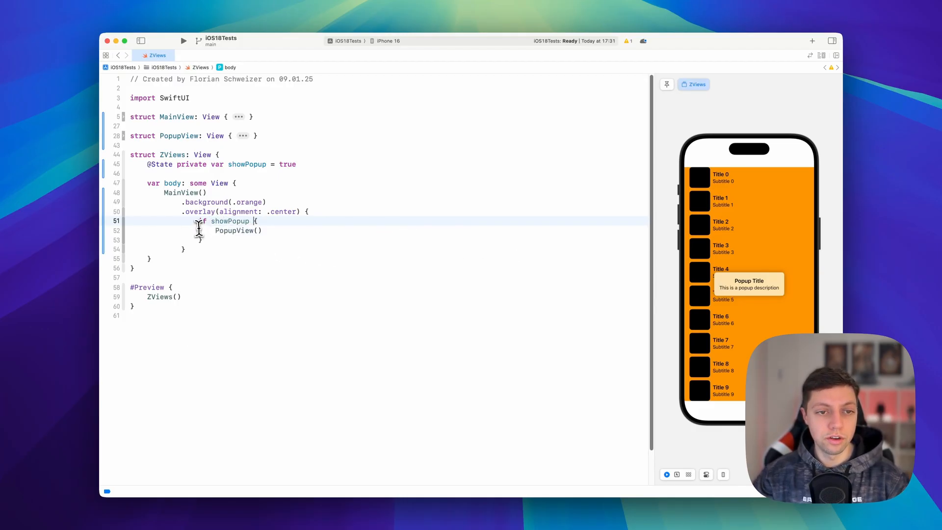
Wrap PopupView() in an if showPopup block and keep showPopup set to true.
double_click(230, 220)
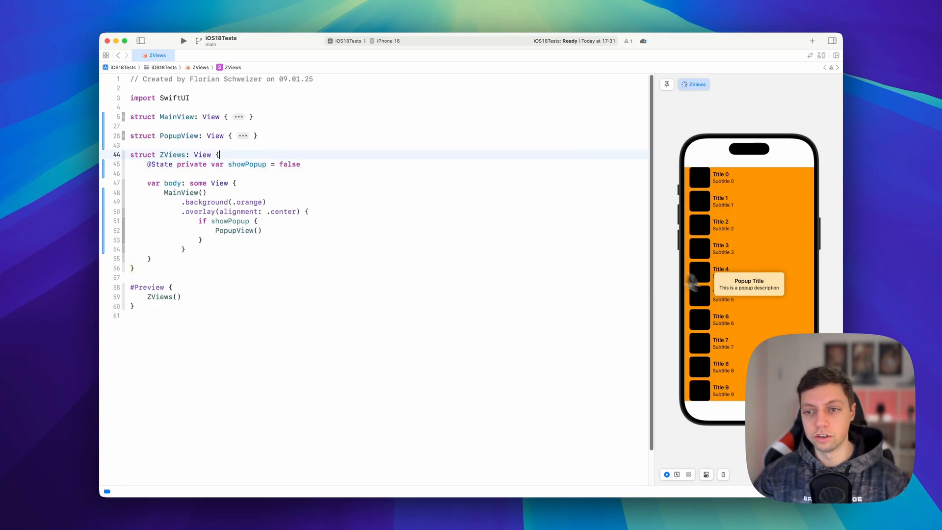
mouse_move(763, 311)
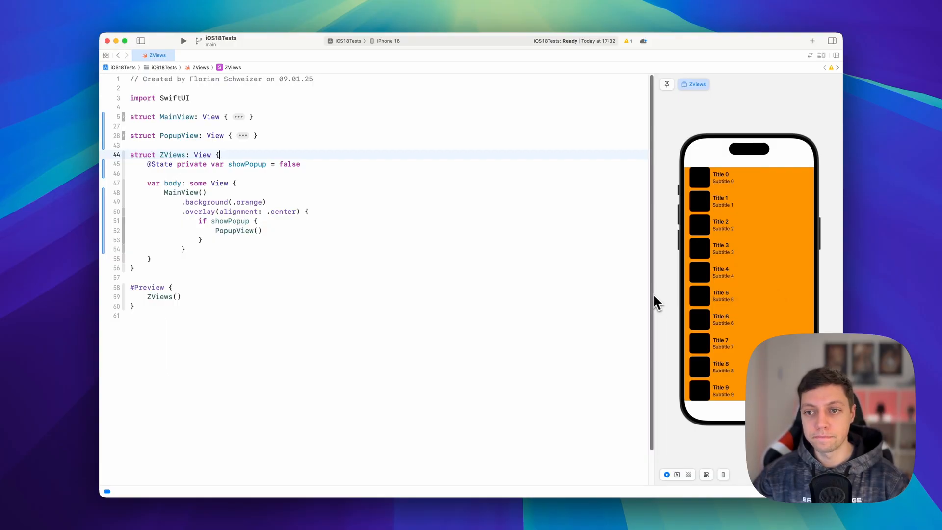
mouse_move(317, 174)
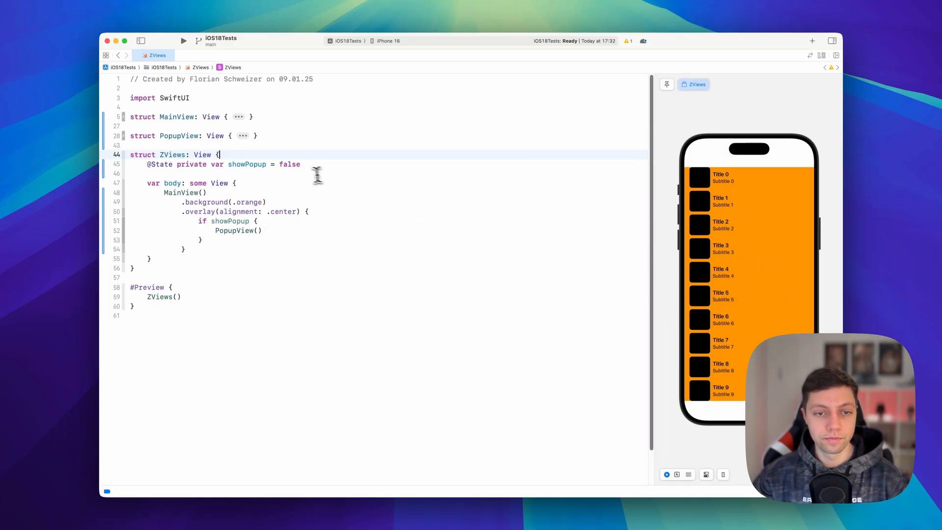
text(true)
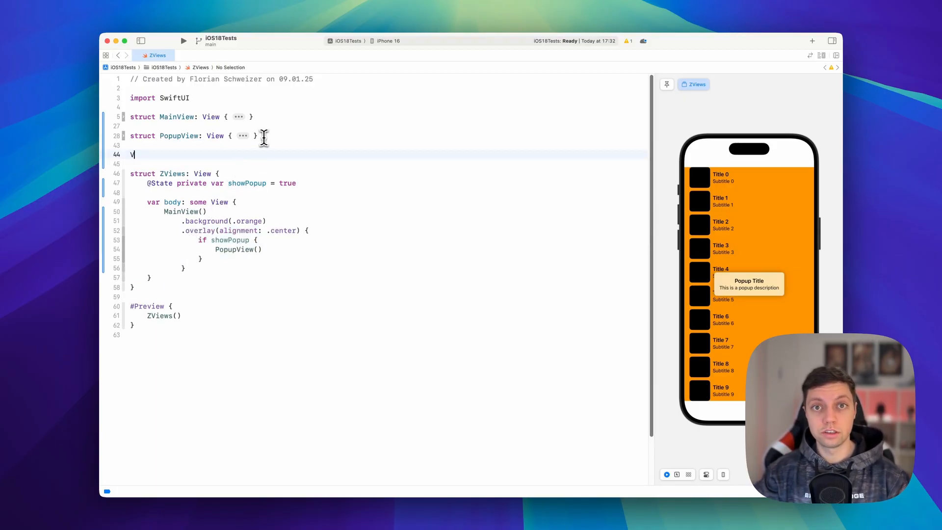
Insert a ViewModifier snippet above ZViews and name it PopupViewModifier.
text(iewModifier {)
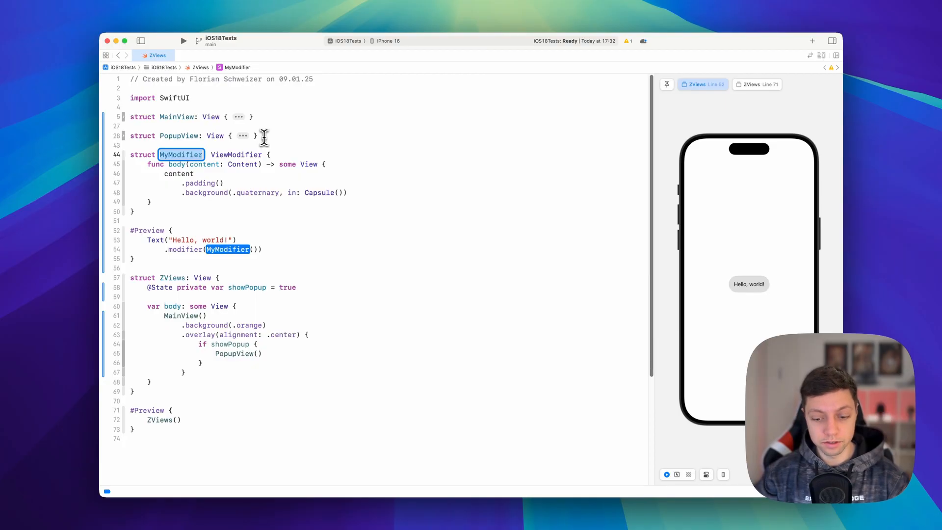
text(Po)
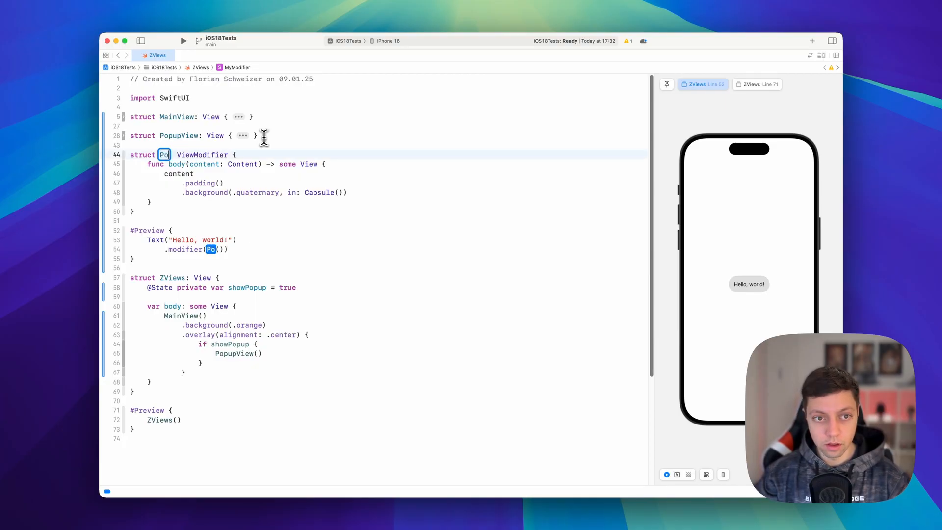
text(PopupModifier)
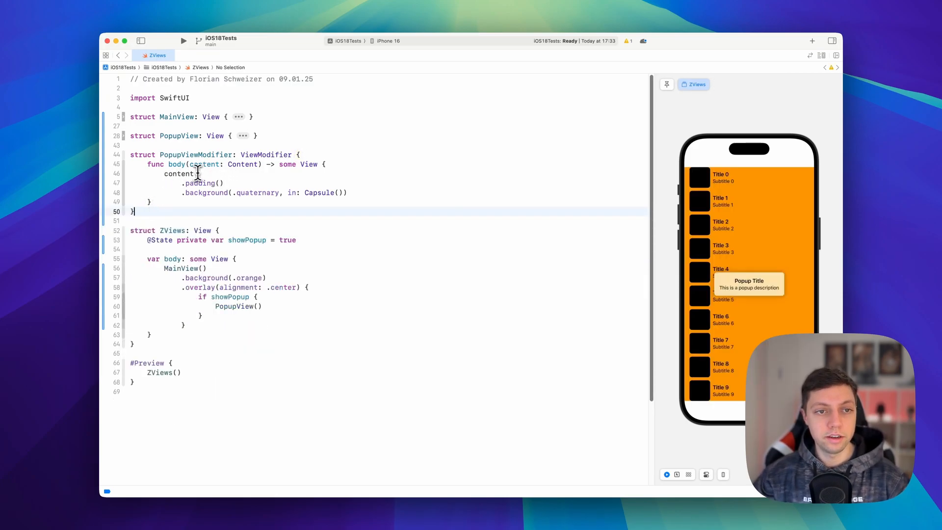
Move the conditional .overlay into PopupViewModifier's body, replacing its padding and capsule background.
double_click(203, 183)
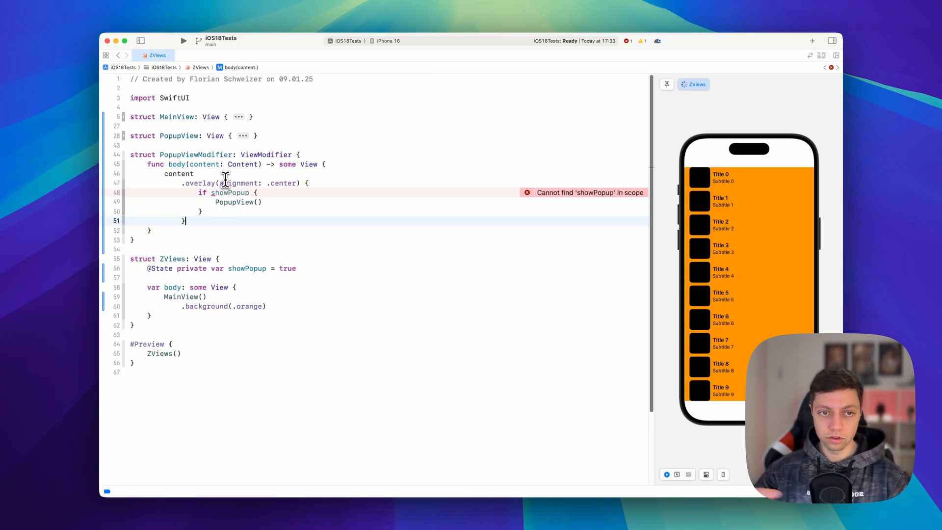
double_click(178, 173)
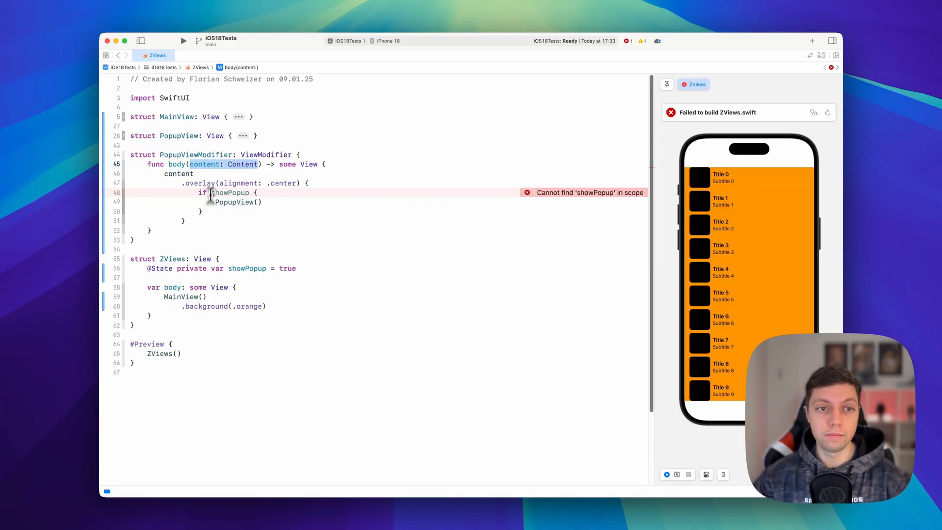
drag(165, 296, 266, 305)
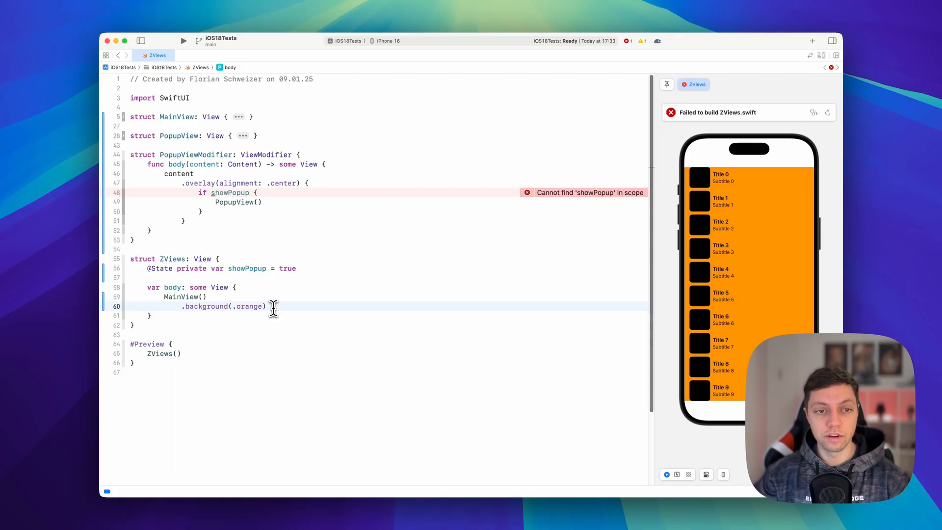
text(//)
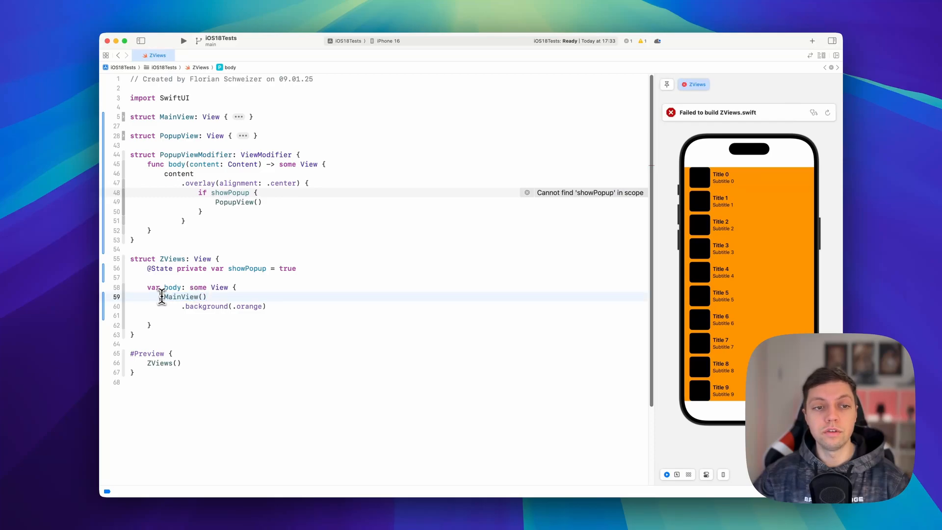
drag(163, 296, 265, 306)
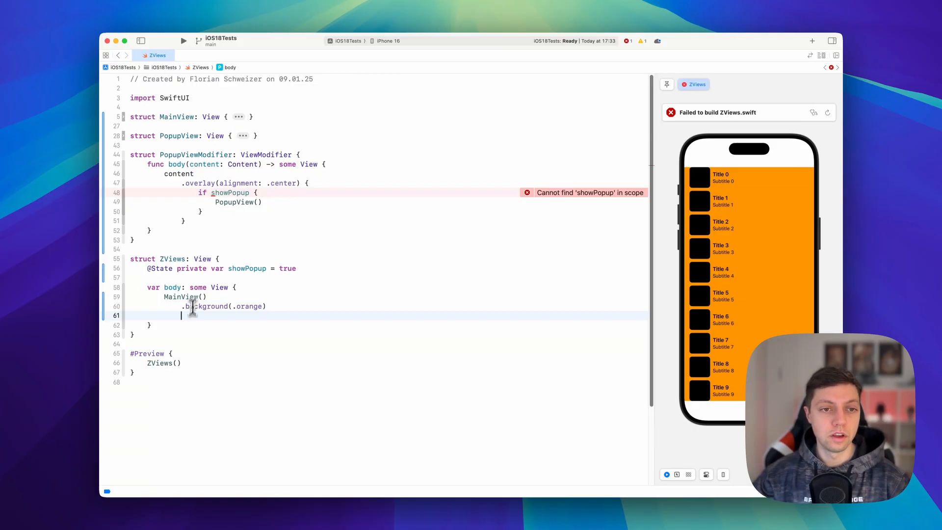
mouse_move(246, 181)
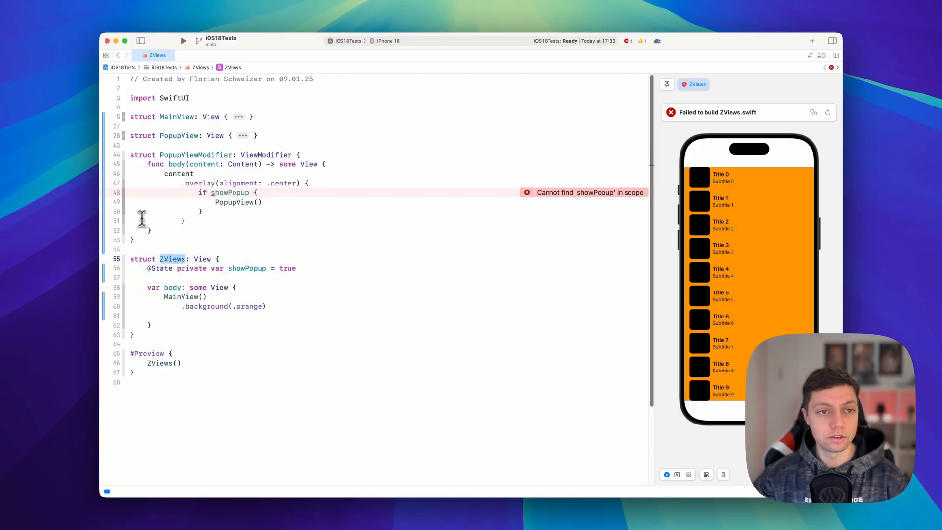
double_click(195, 154)
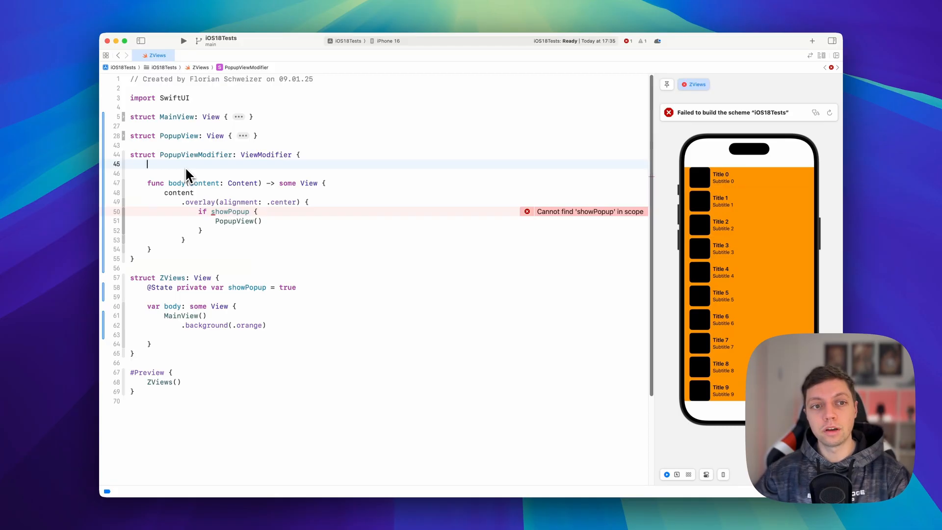
Add let showPopup: Bool to PopupViewModifier and apply .modifier(PopupViewModifier(showPopup: showPopup)) to MainView.
text(let)
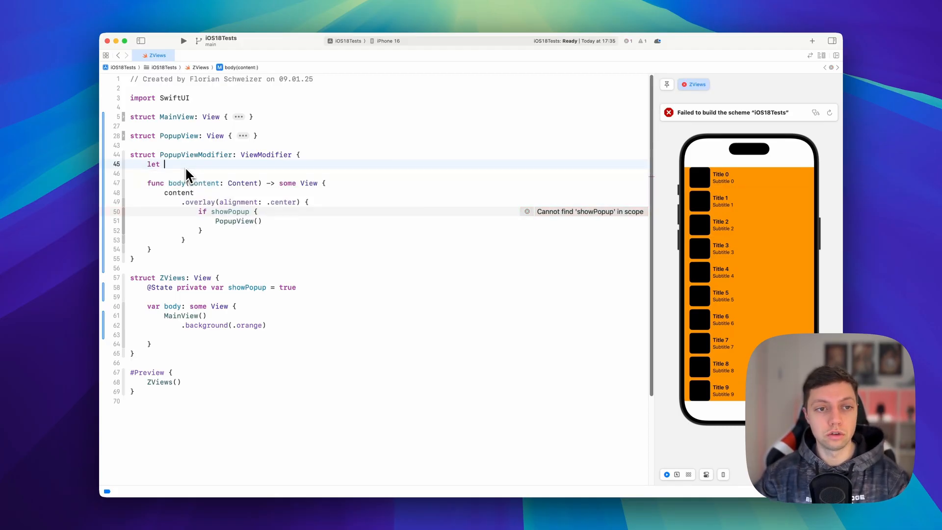
text(showPopup: Bool)
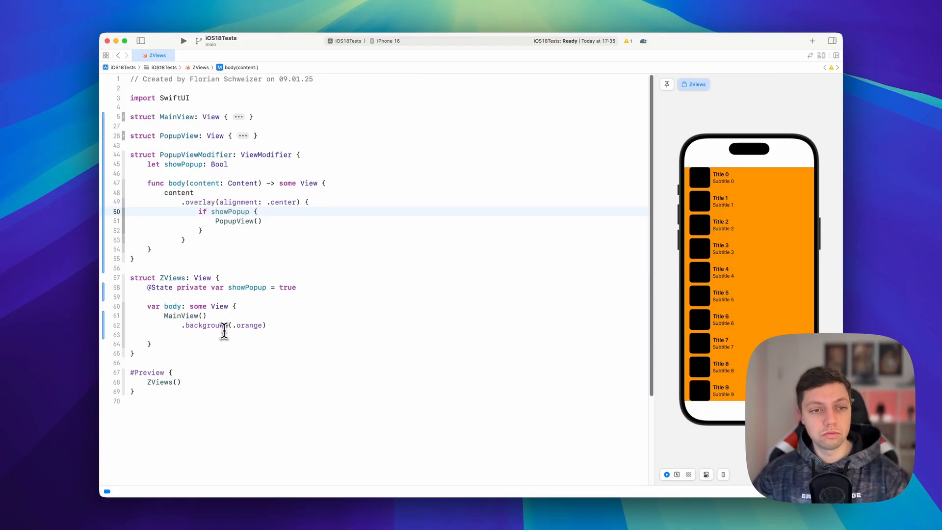
text(.modifier(modifier: T)
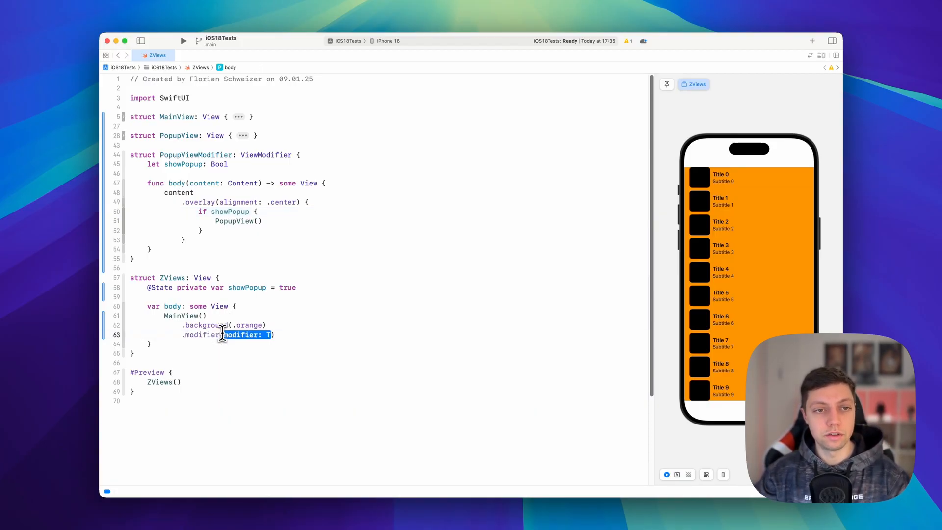
text(PopupViewM)
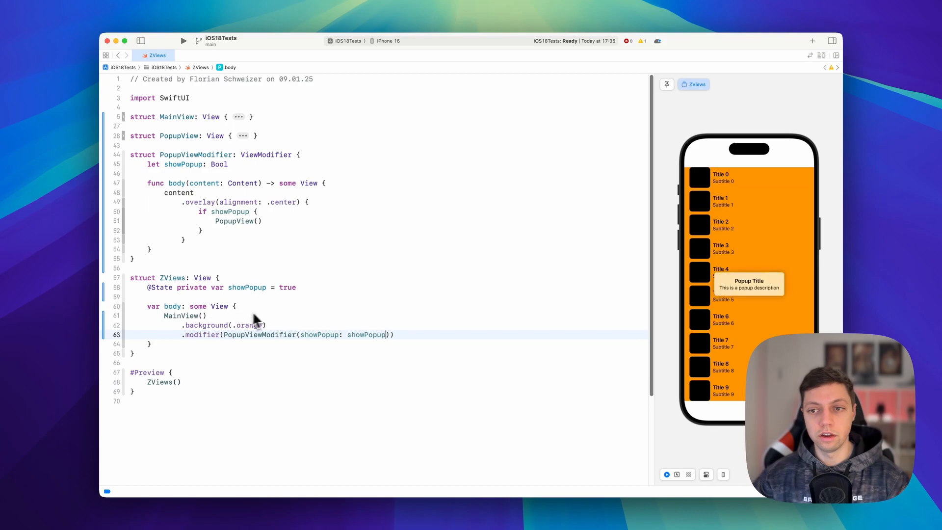
mouse_move(571, 272)
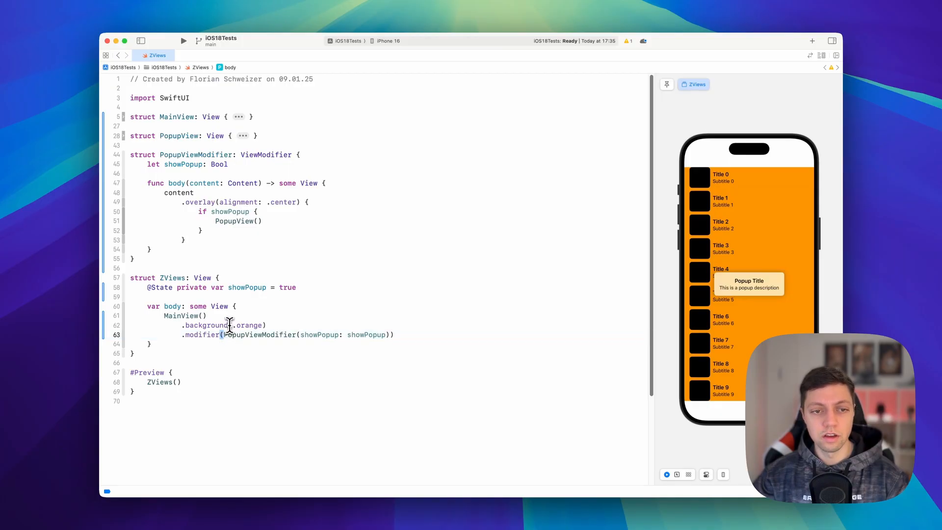
double_click(246, 325)
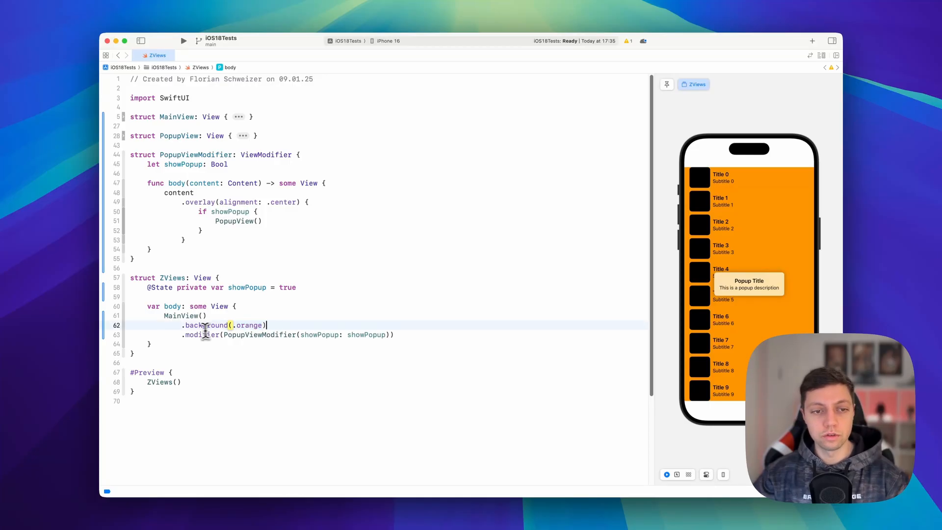
mouse_move(275, 324)
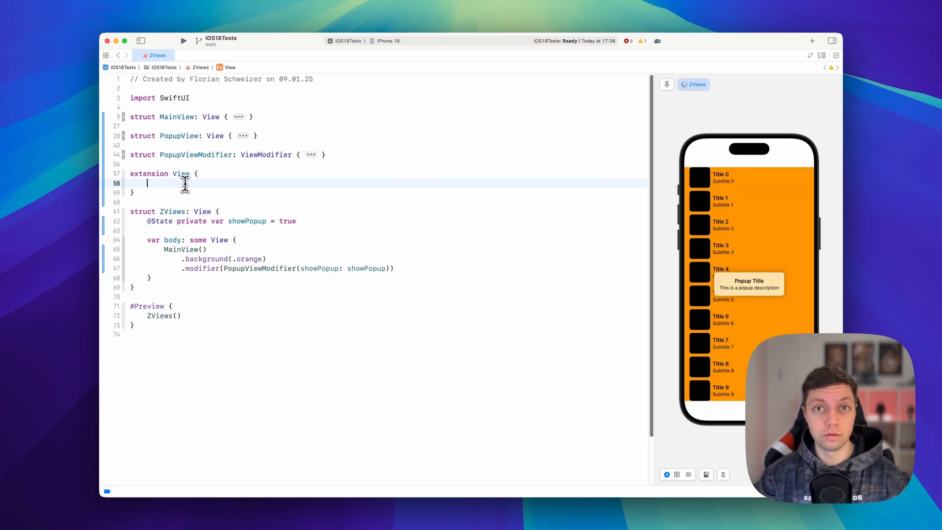
Write extension View with func popup(isPresented: Bool) returning modifier(PopupViewModifier(showPopup: isPresented)).
text(static func popup)
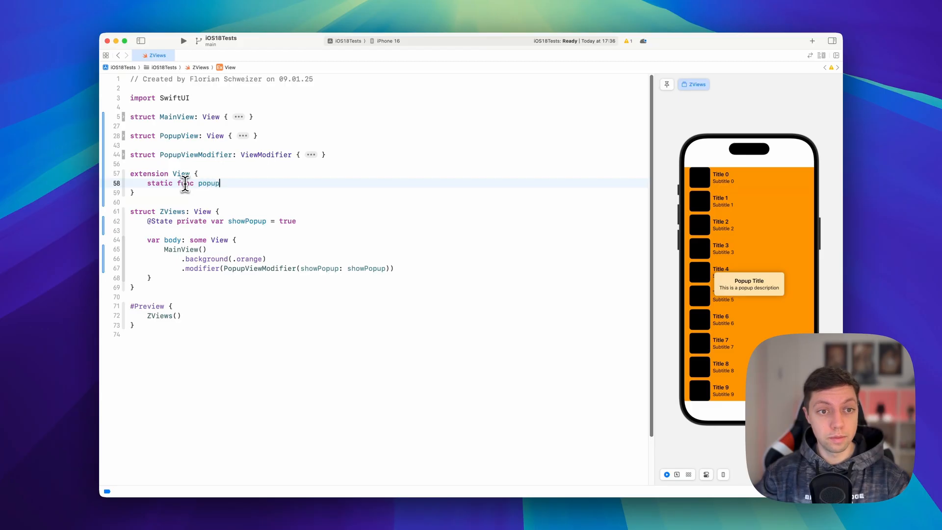
text(()
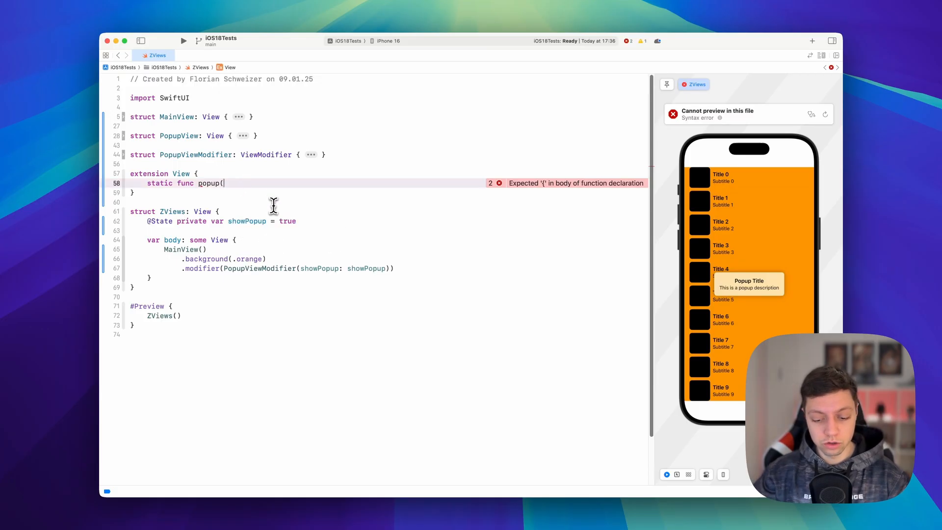
text(isPresen)
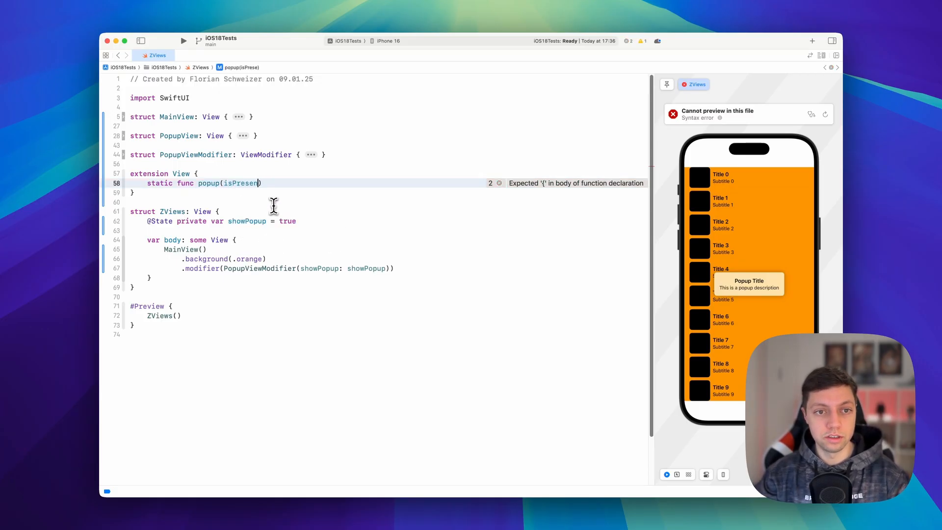
text(ted)
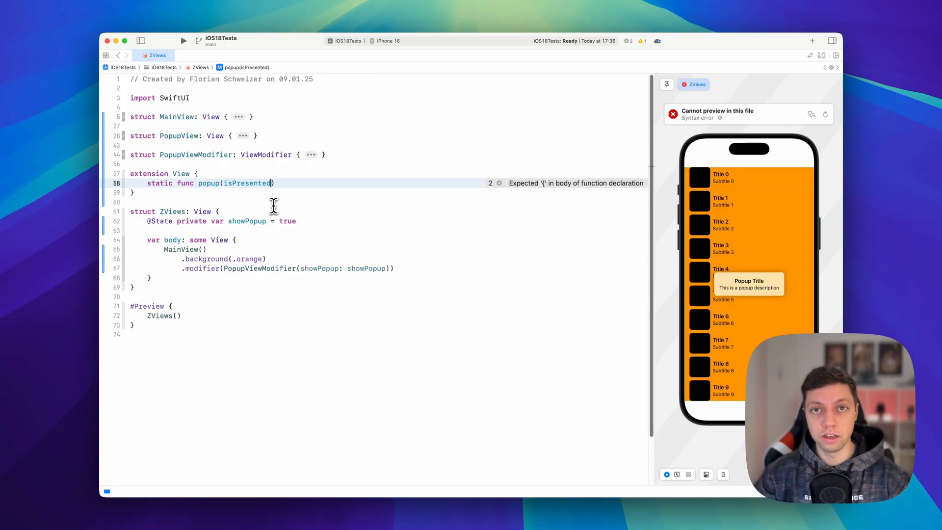
text(: Bool)
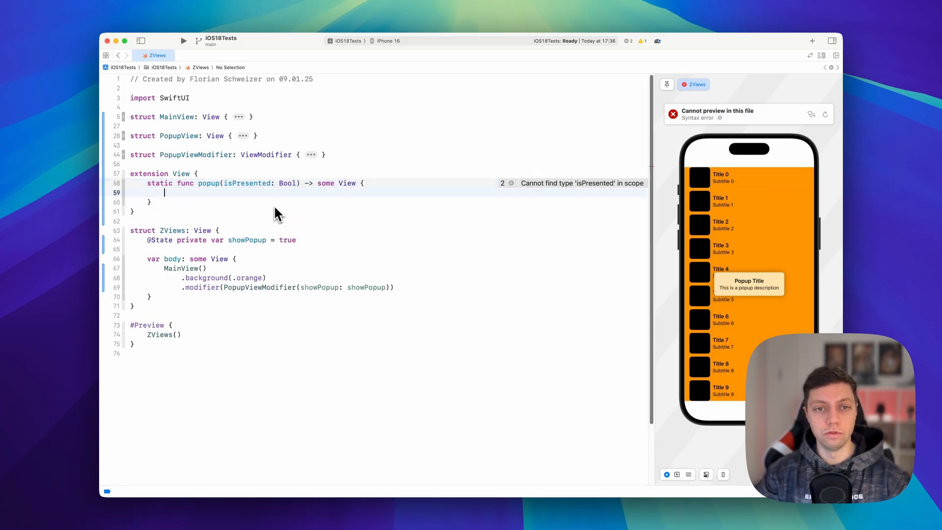
text(modifier(PopupViewModifier(showPopup: isPresented)
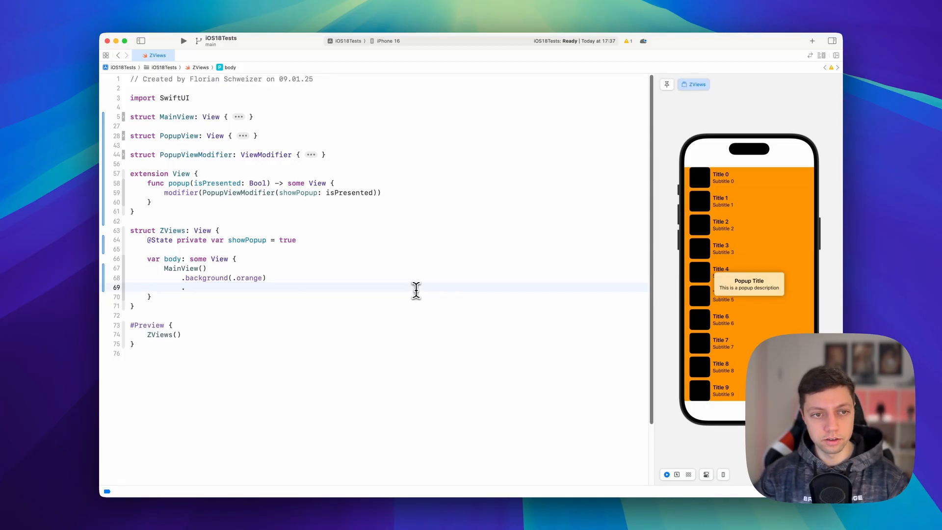
Call .popup(isPresented: showPopup) on MainView in place of the modifier line.
text(po)
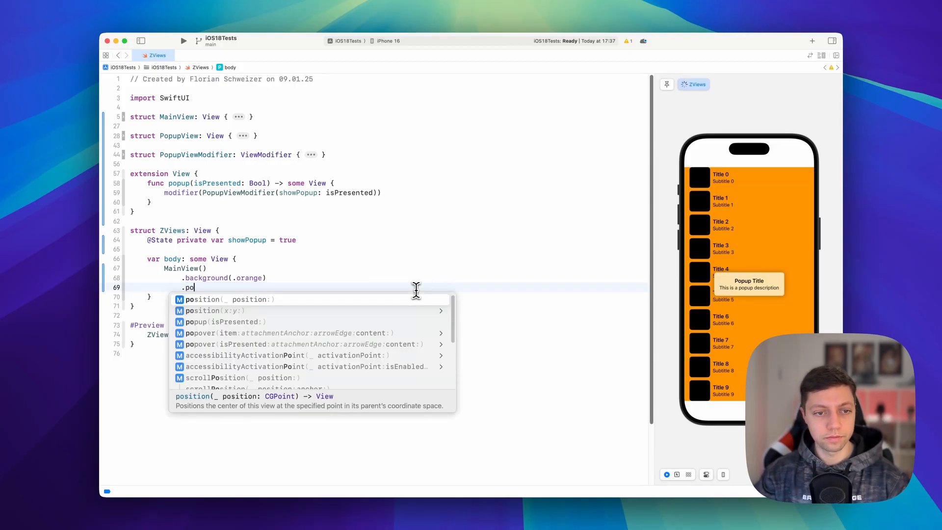
text(pup(isPresented: showPopup)
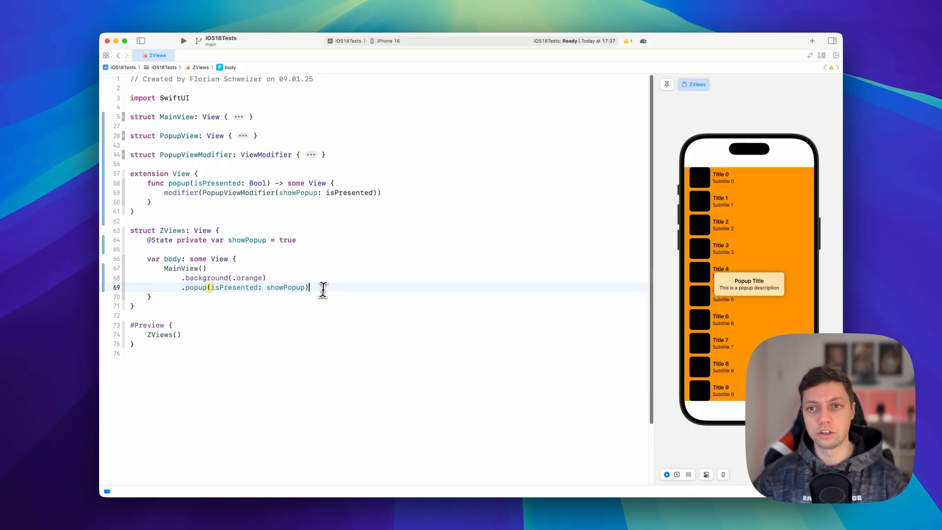
mouse_move(310, 237)
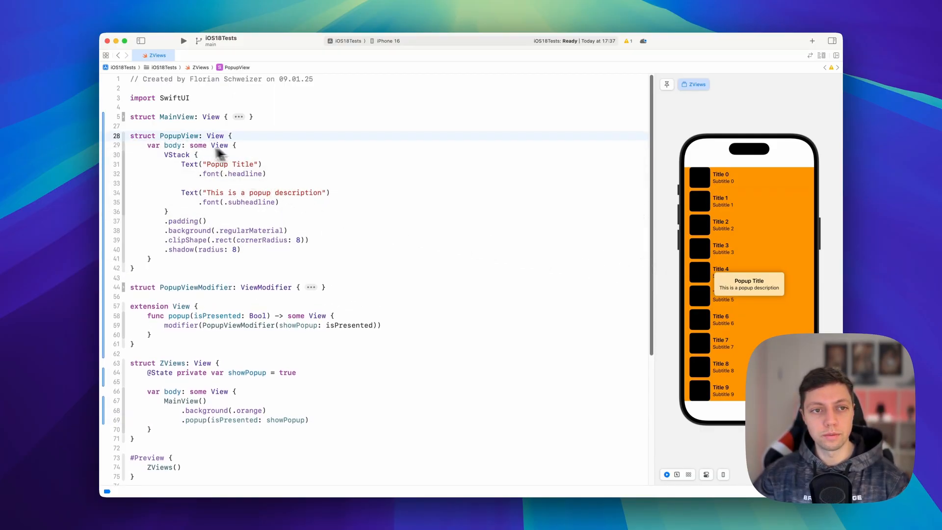
click(310, 287)
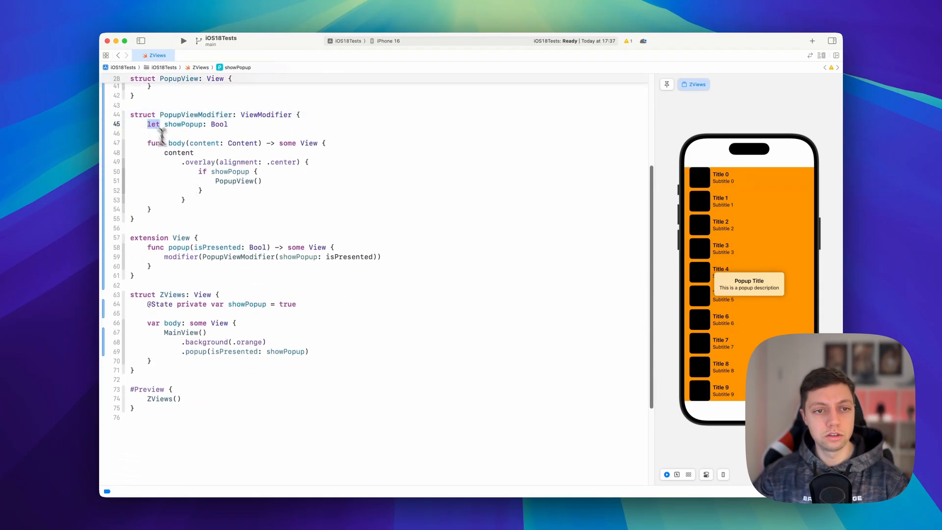
double_click(217, 247)
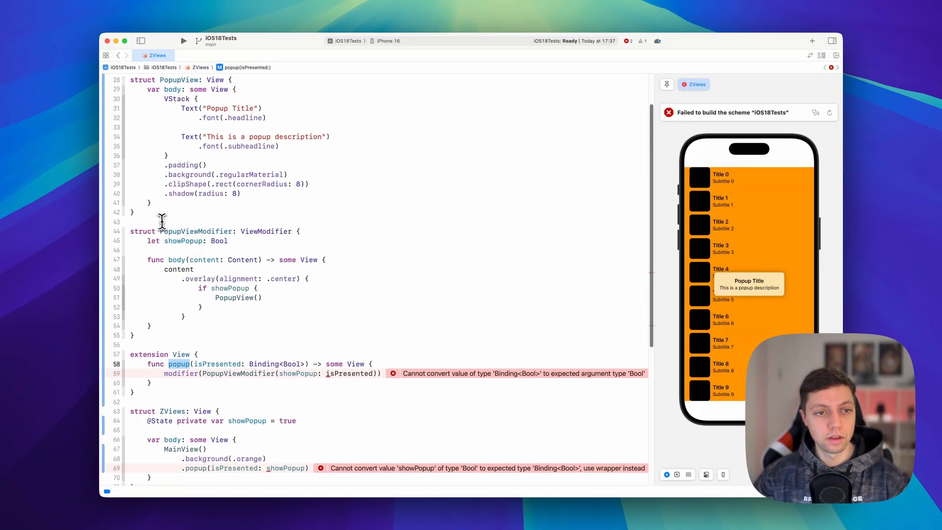
text(@Binding var)
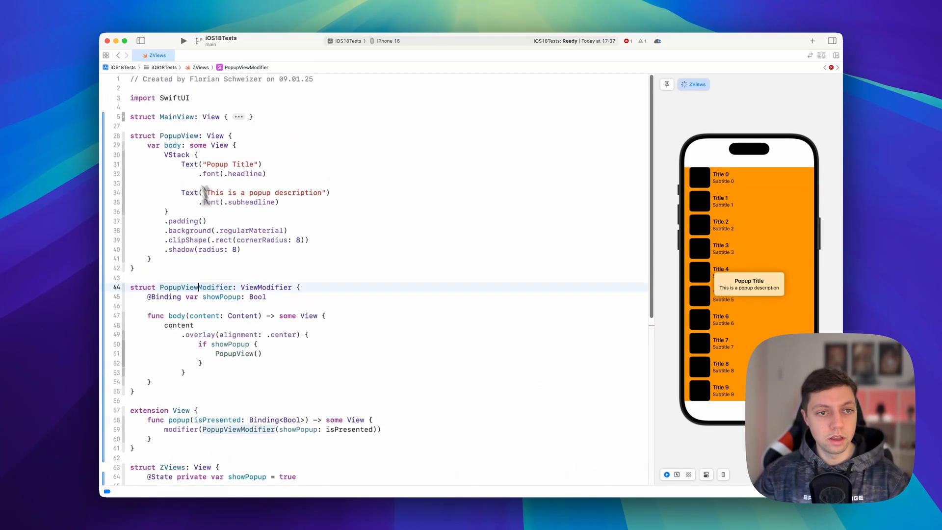
scroll(down, 3)
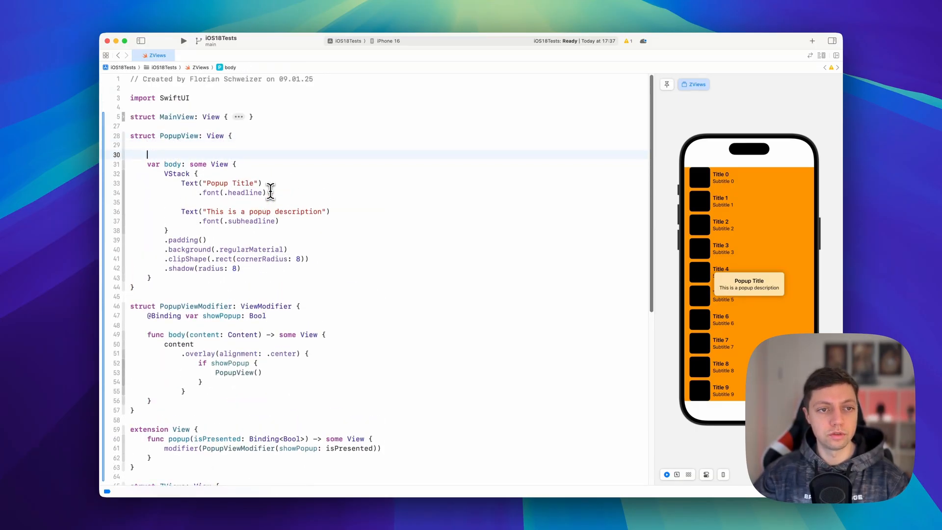
text(@Binding var isPre)
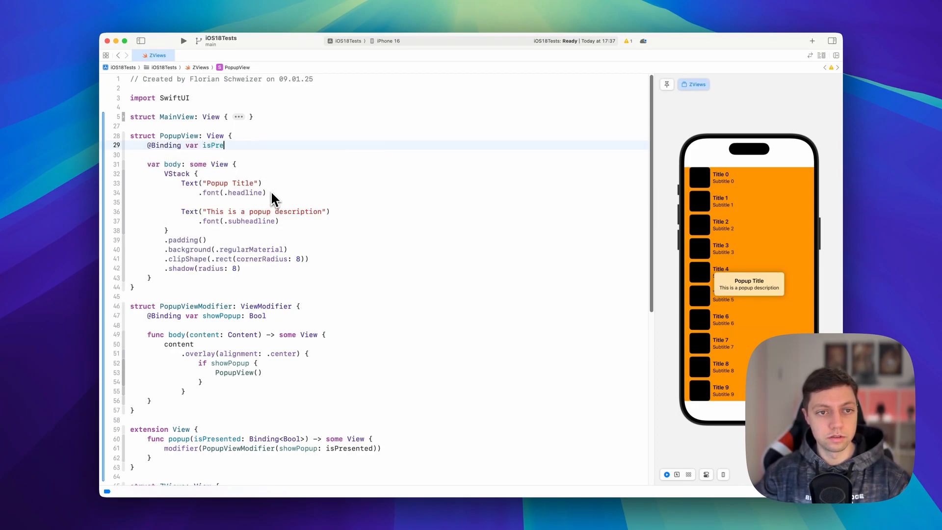
text(sented: Bool)
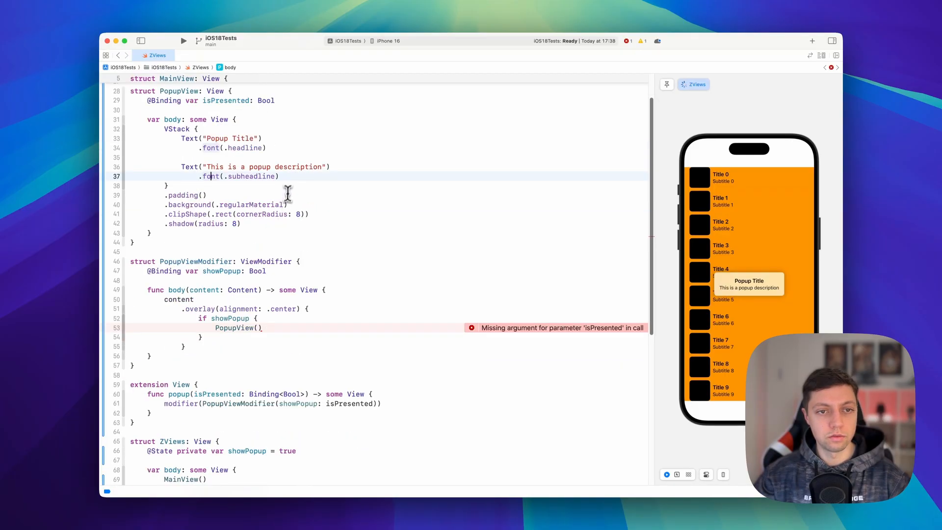
text(Button("Cl)
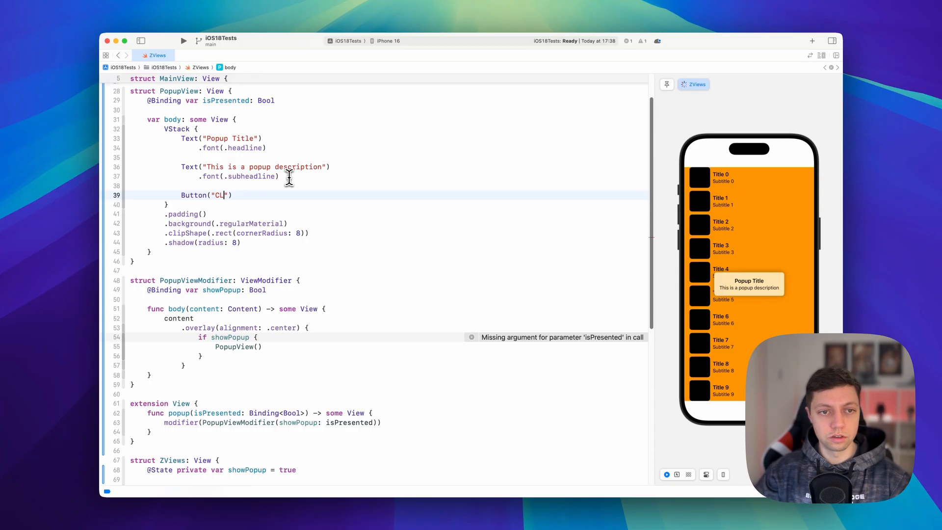
text(ose)
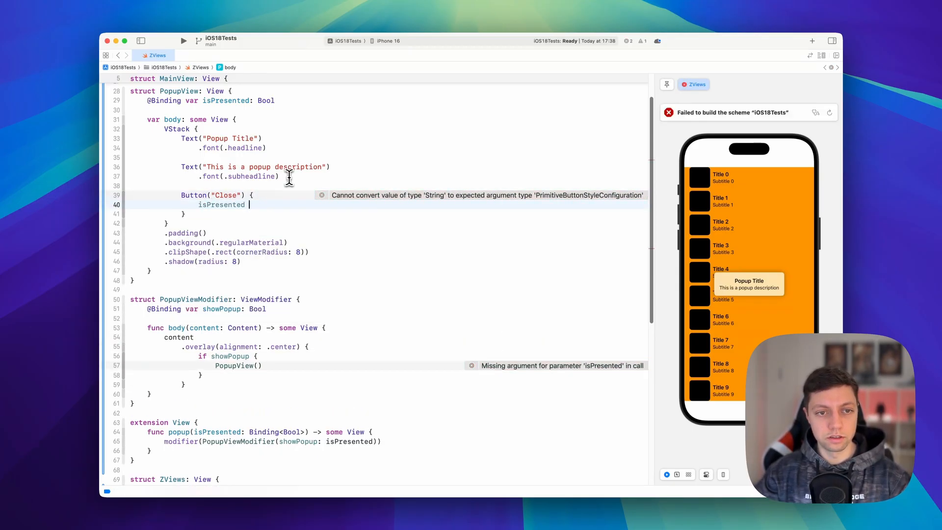
Call PopupView(isPresented: $showPopup) in the modifier and pass $showPopup in ZViews.
scroll(down, 3)
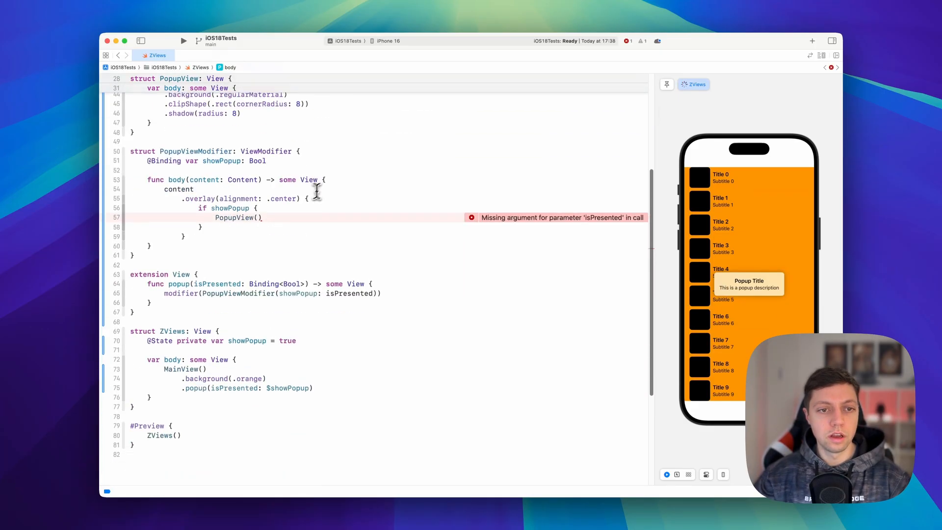
text(isPresented: is)
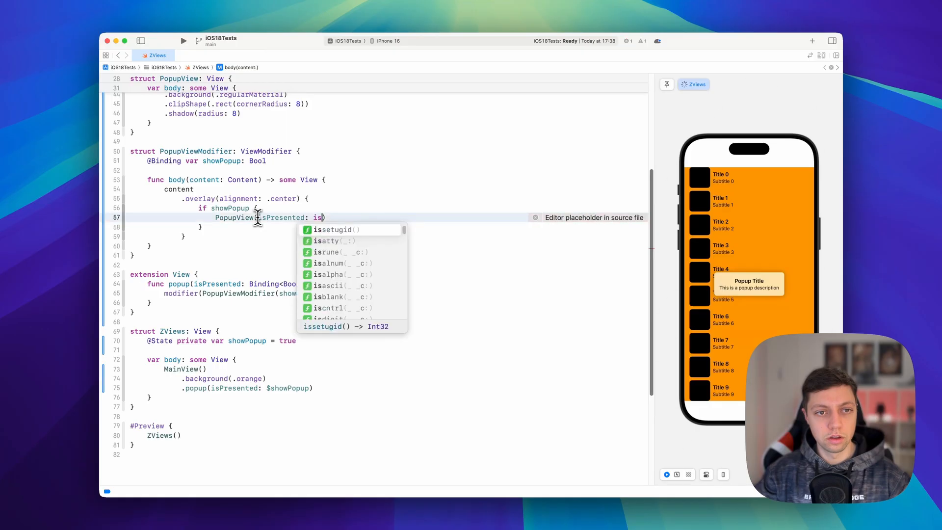
text(howPopup)
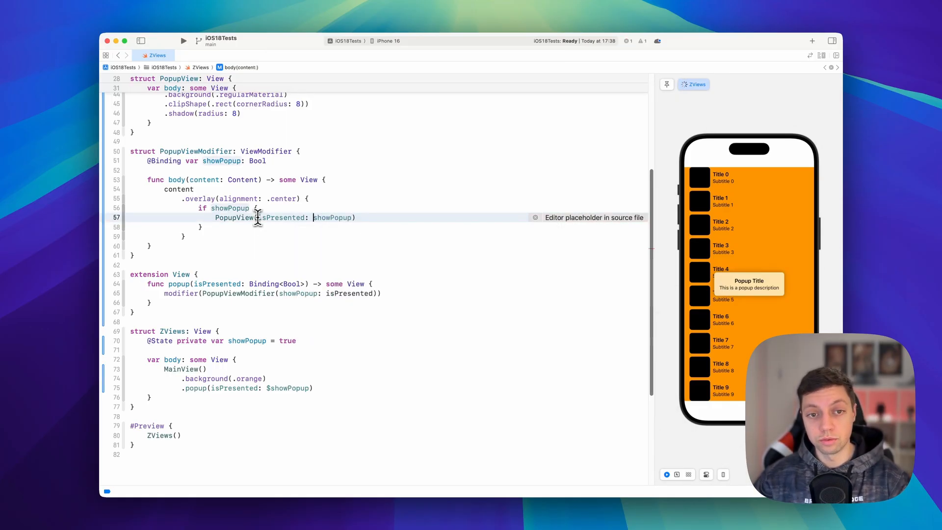
text($)
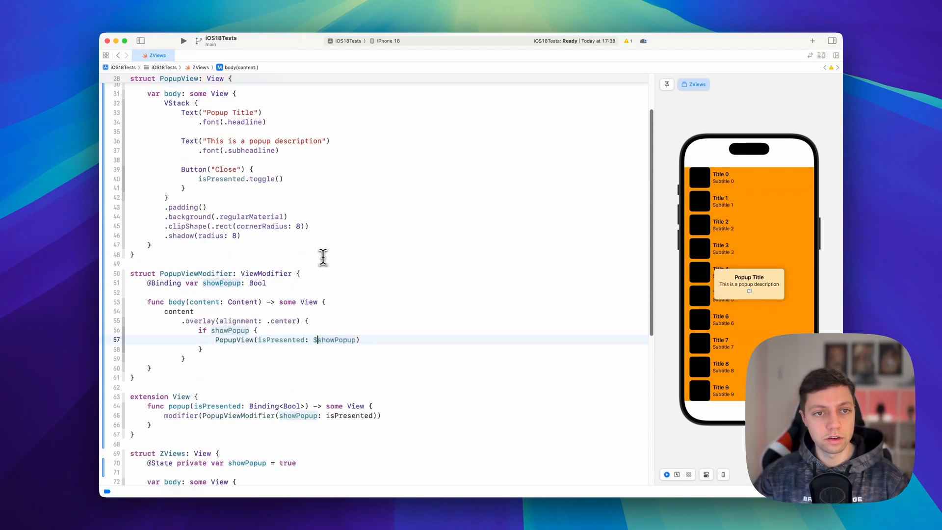
mouse_move(292, 198)
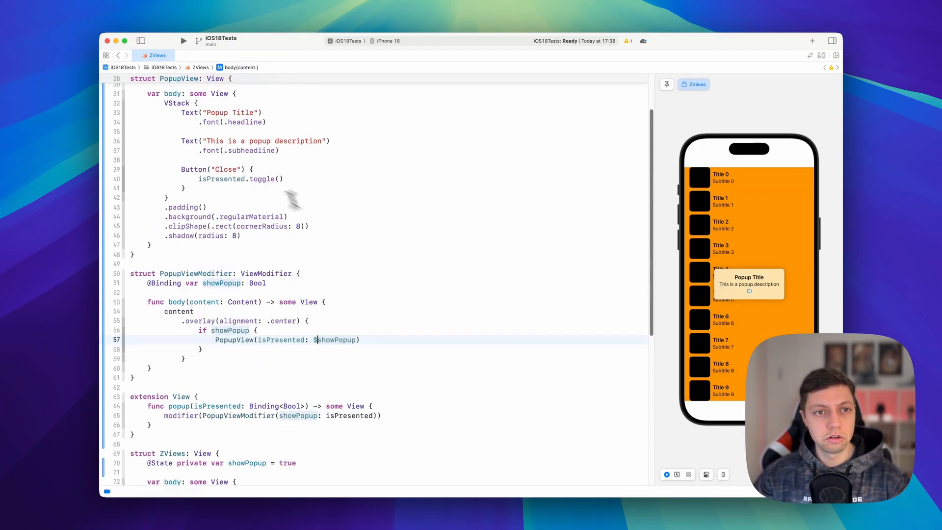
Dismiss the popup with Close in the live preview, then select ZViews' showPopup state declaration.
click(227, 169)
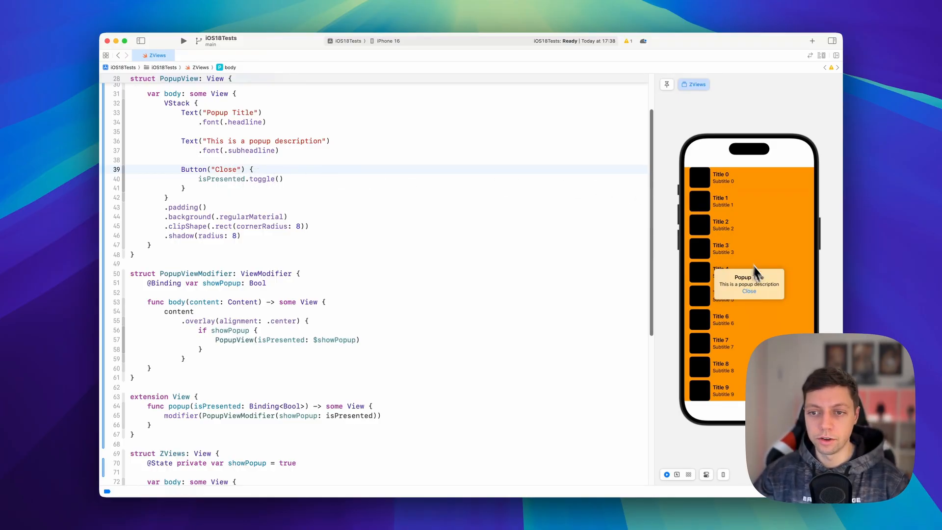
click(748, 291)
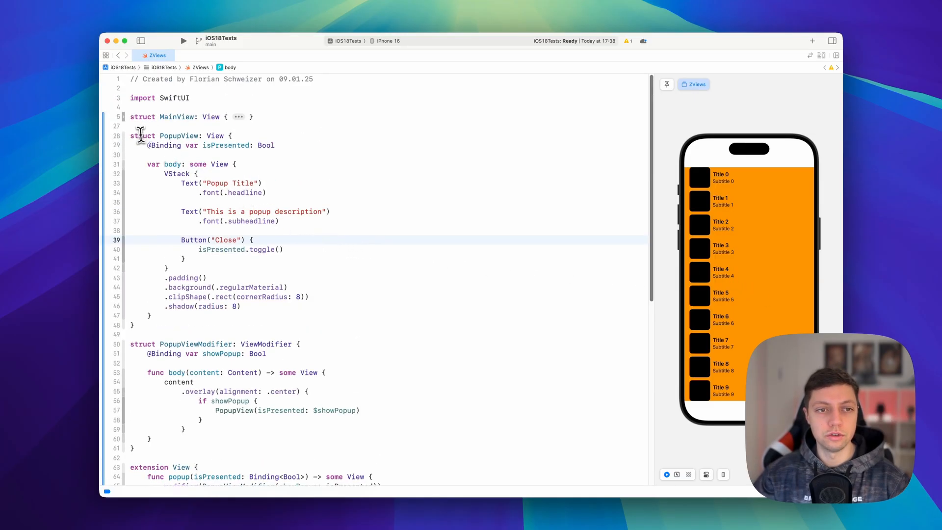
scroll(down, 3)
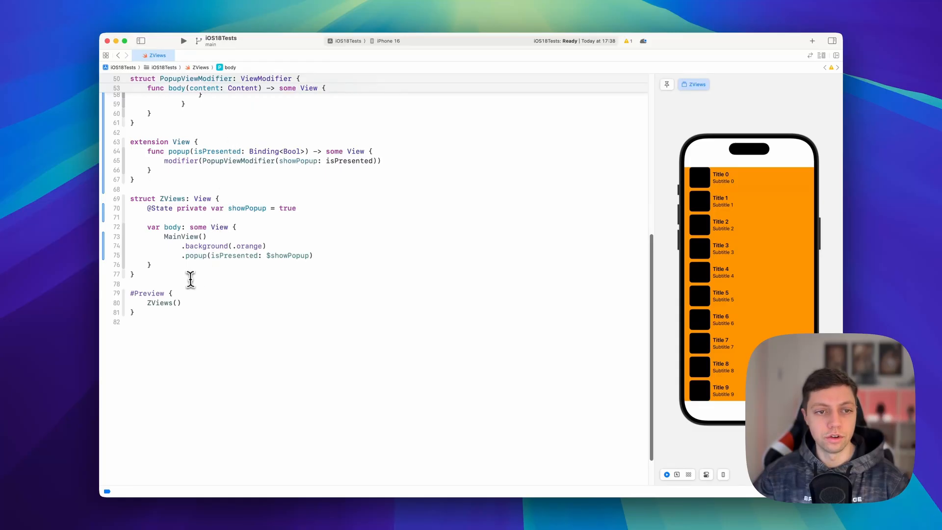
double_click(222, 208)
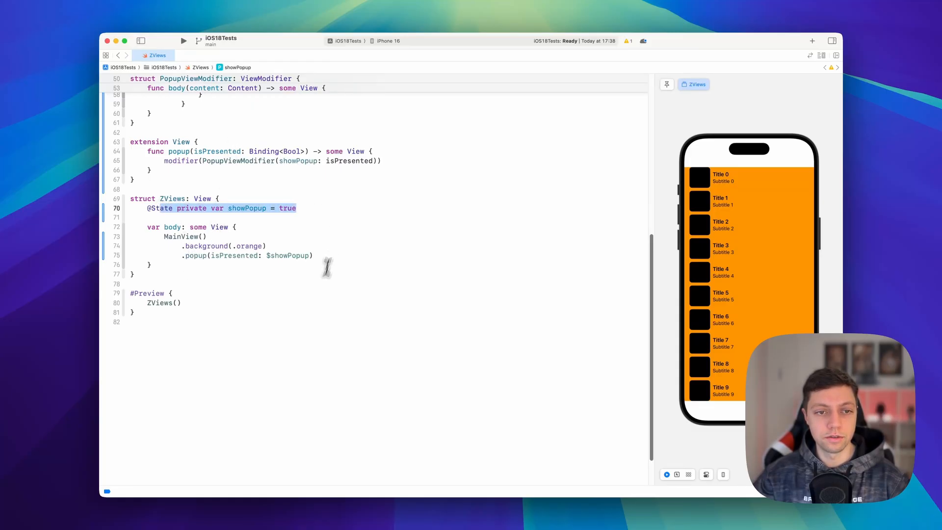